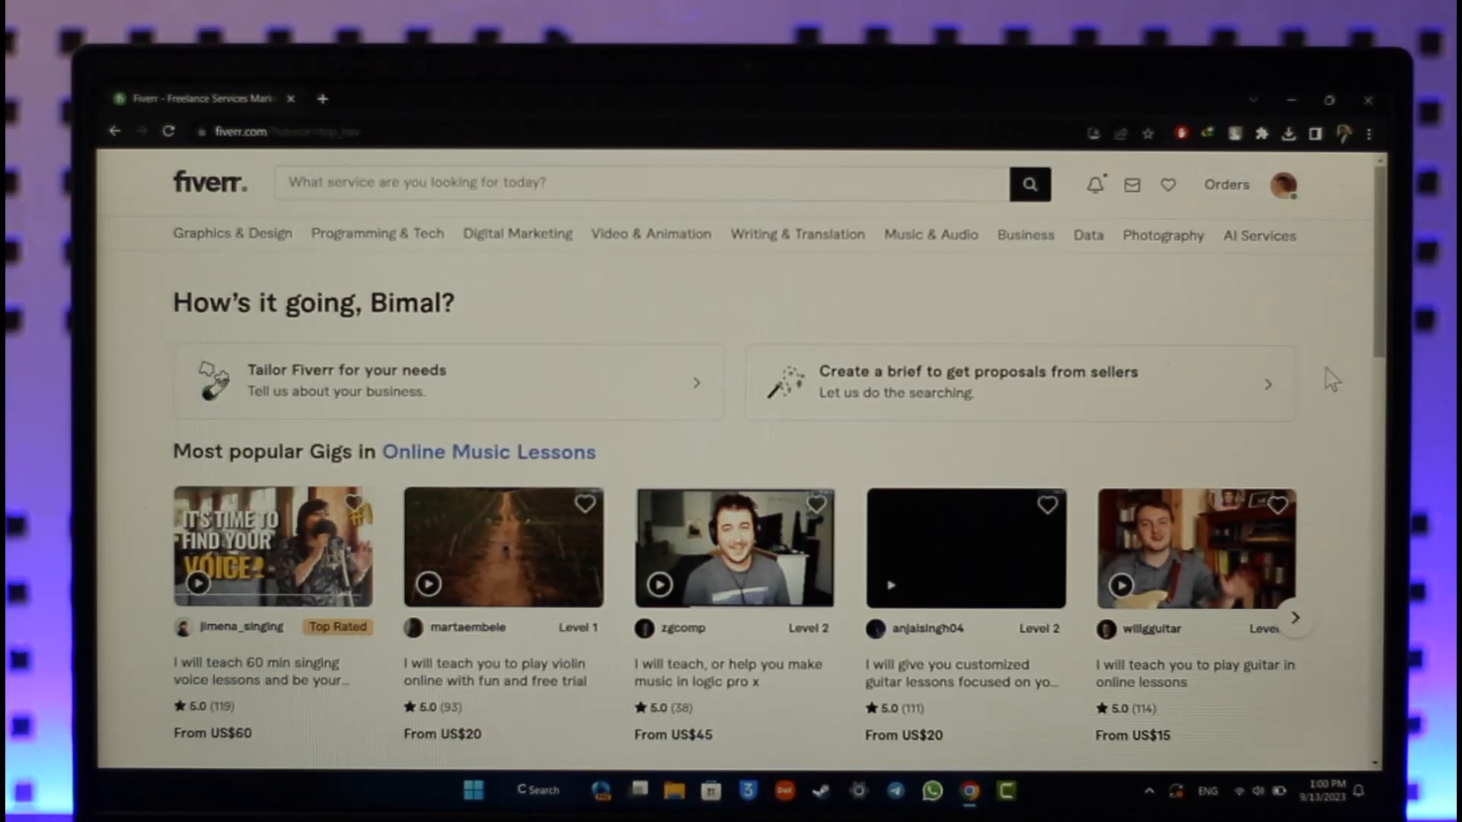
mouse_move(965, 94)
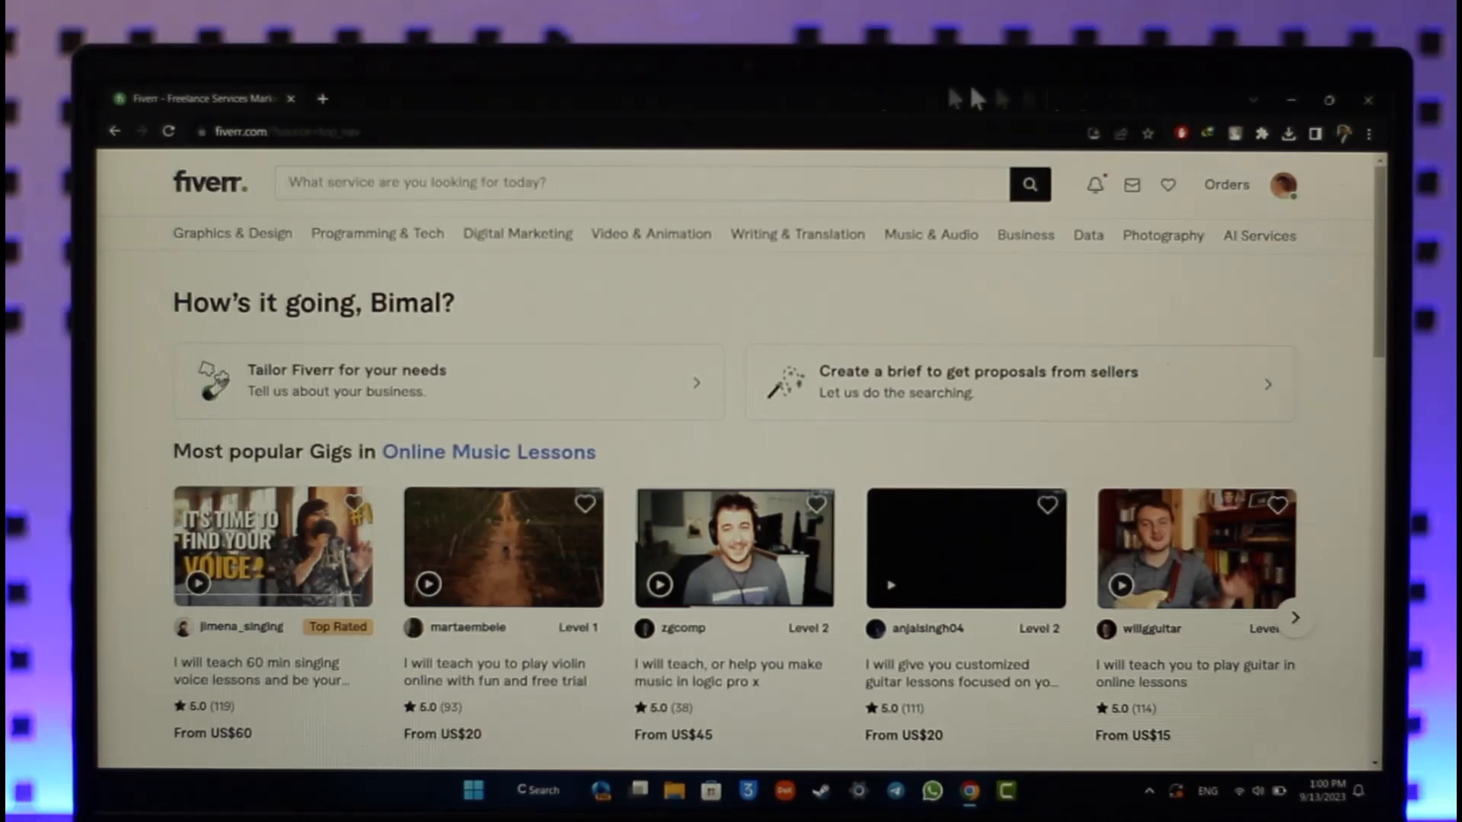
Install Fiverr as a Chrome app via the address-bar install prompt
scroll(down, 3)
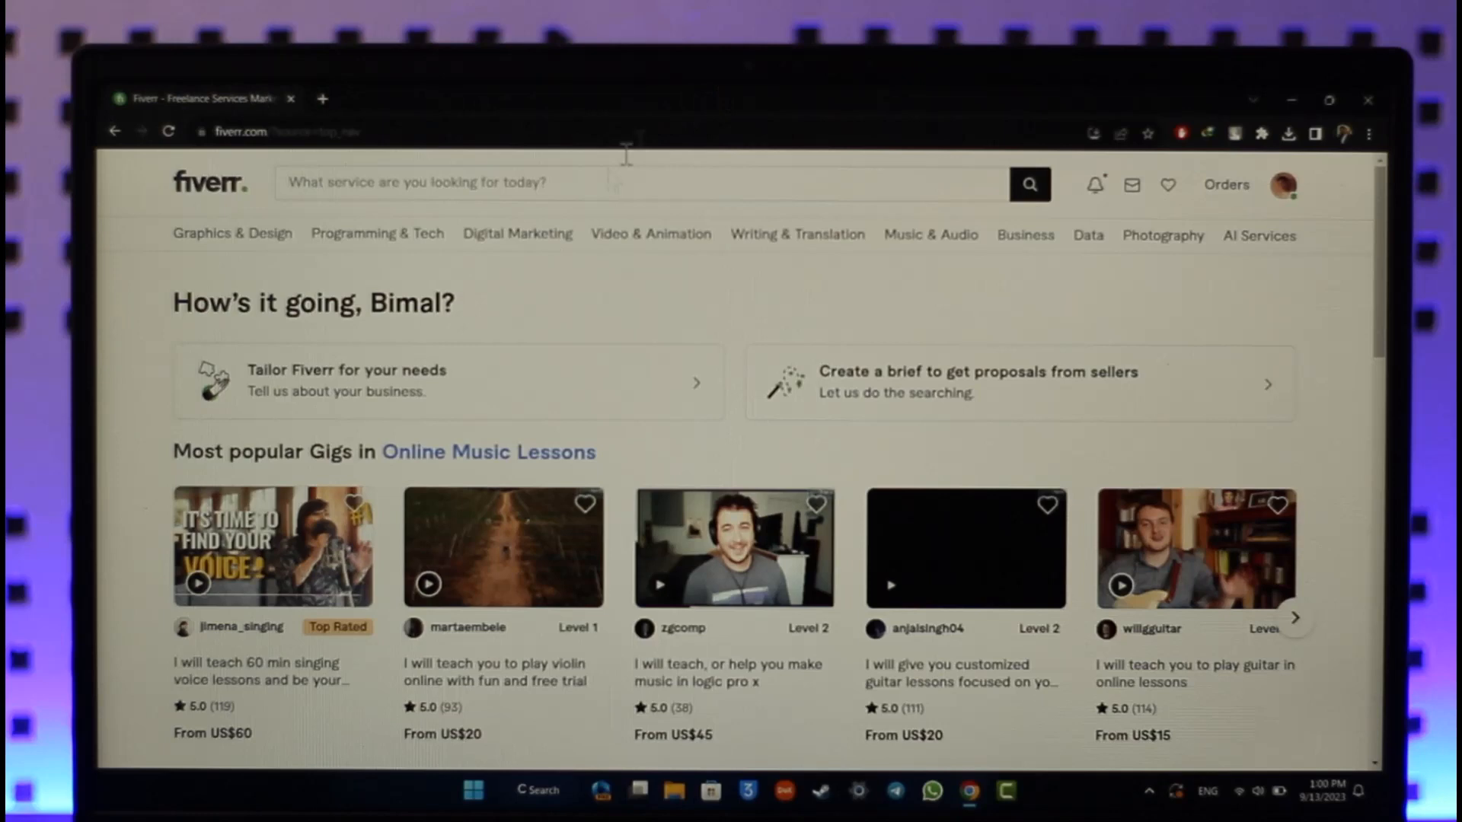
mouse_move(892, 320)
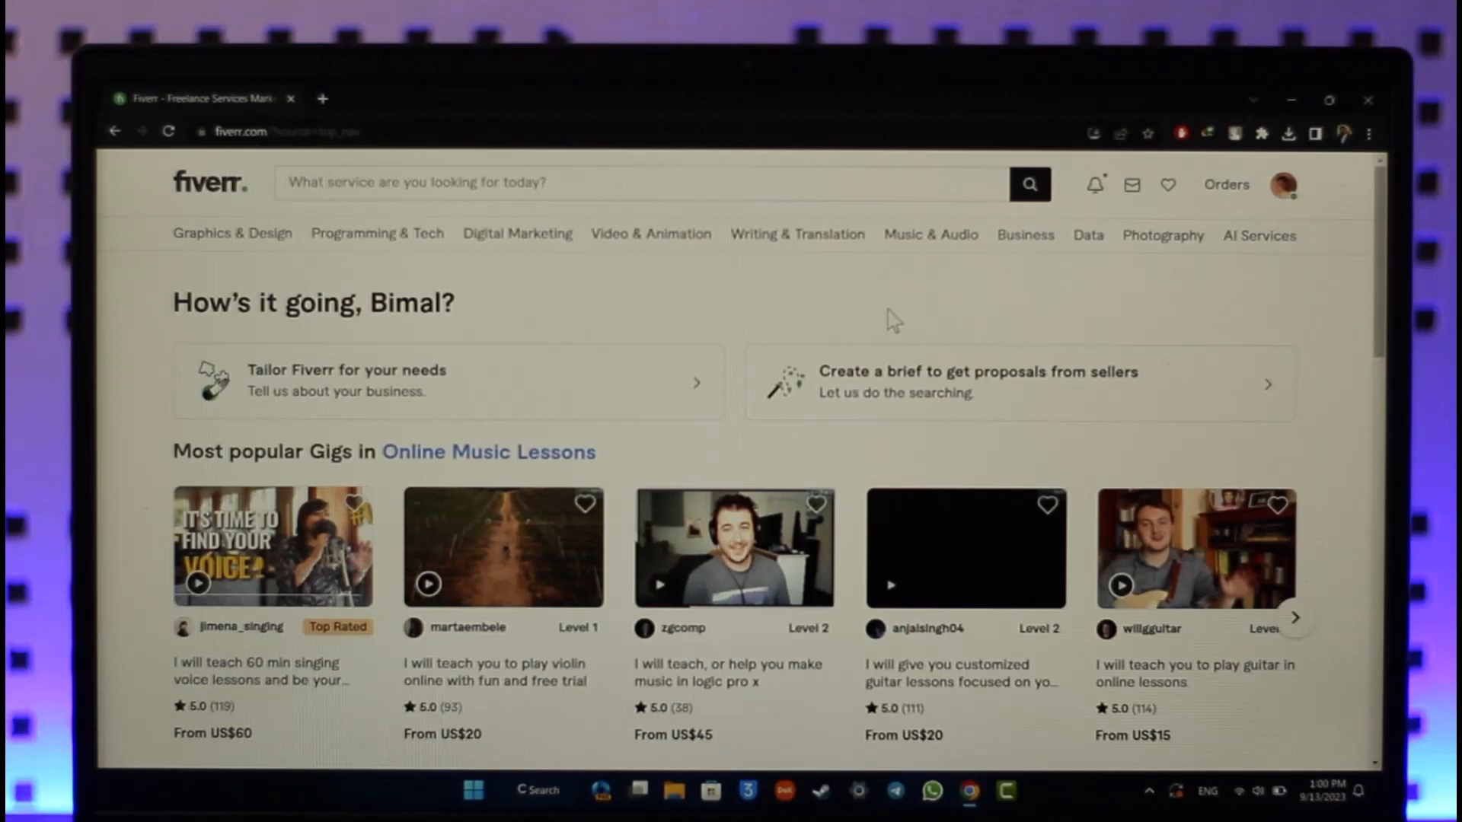
mouse_move(131, 222)
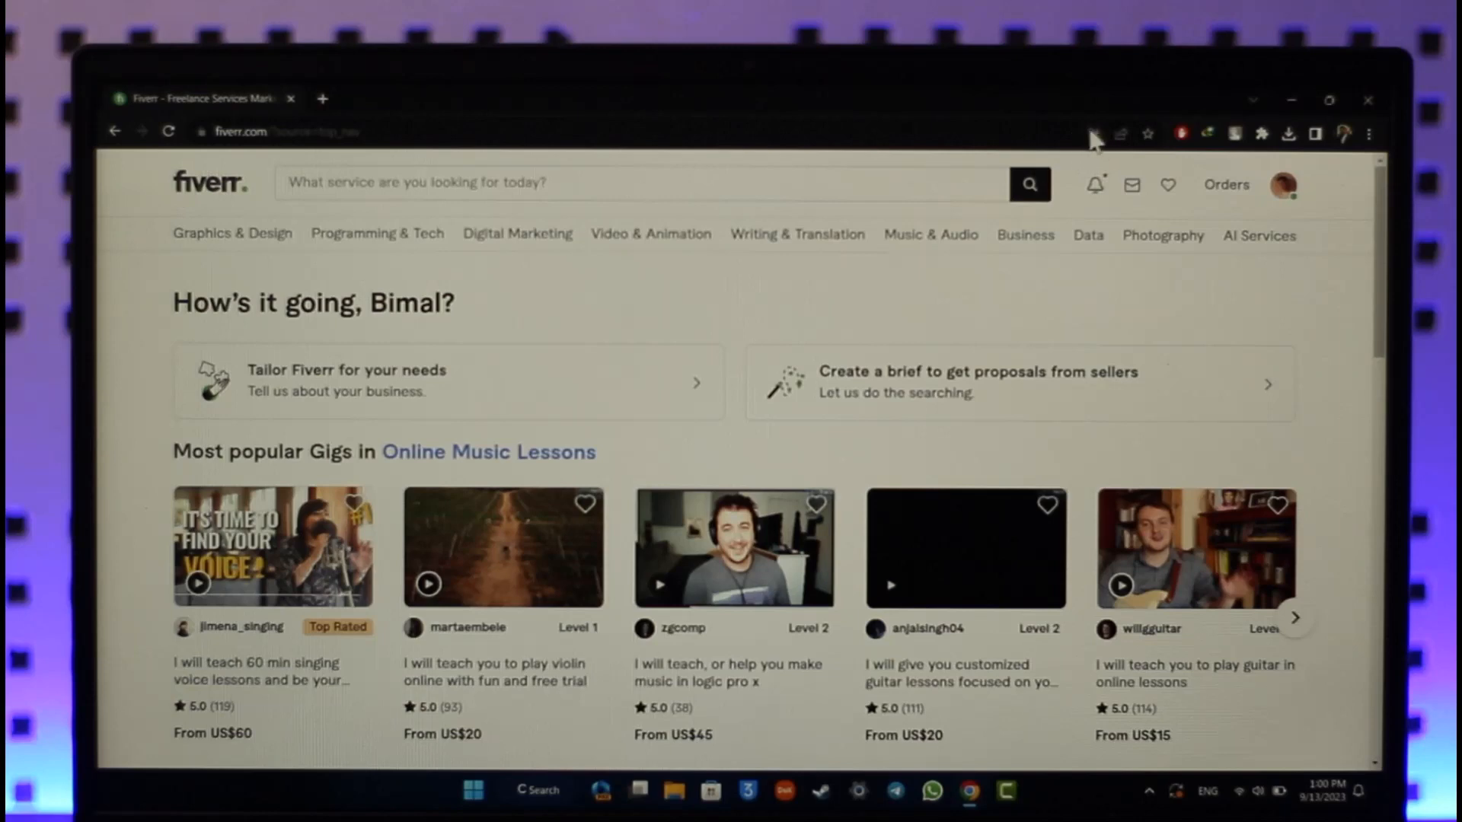
mouse_move(1107, 160)
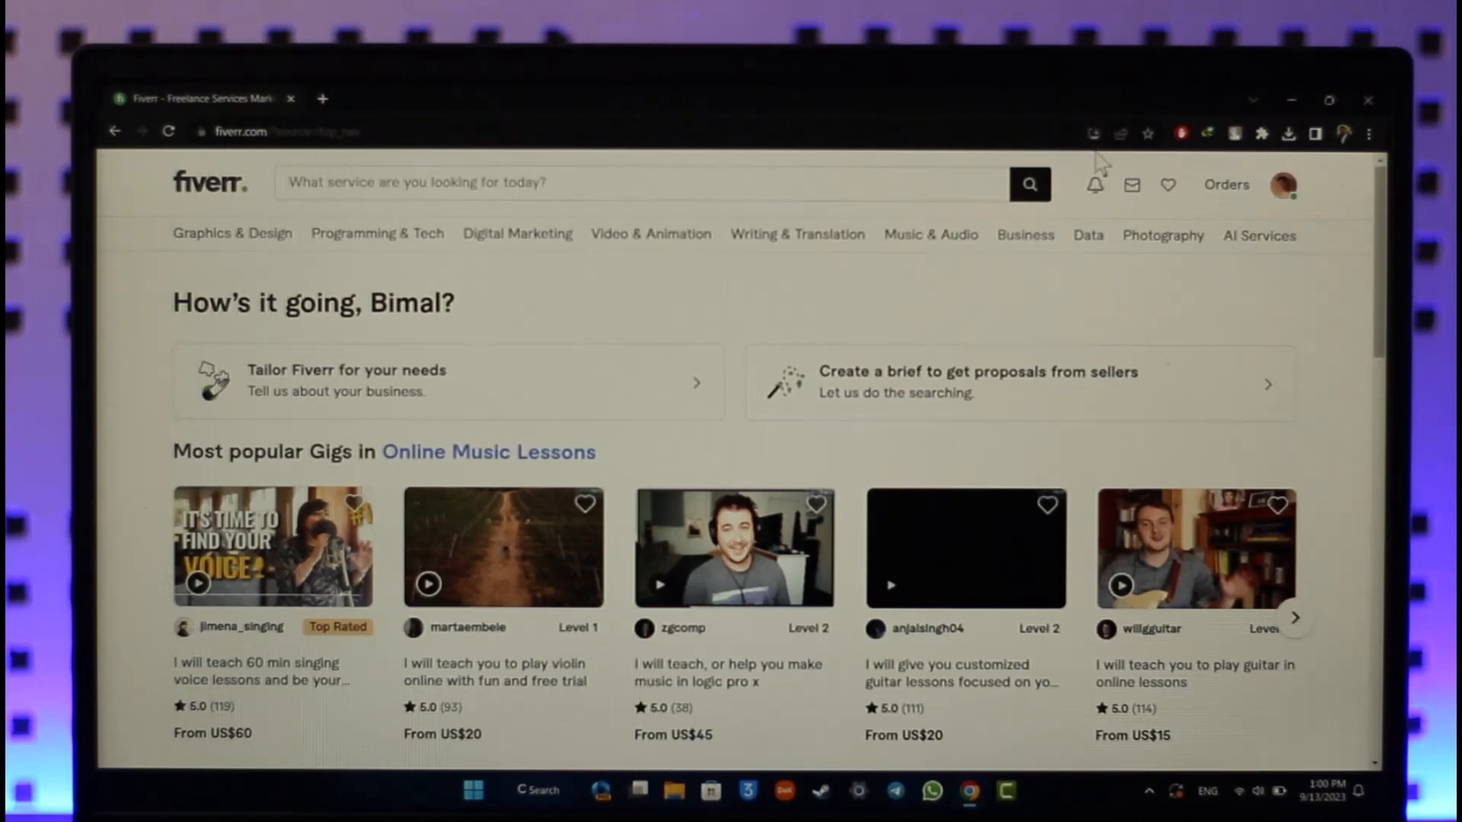
click(1093, 134)
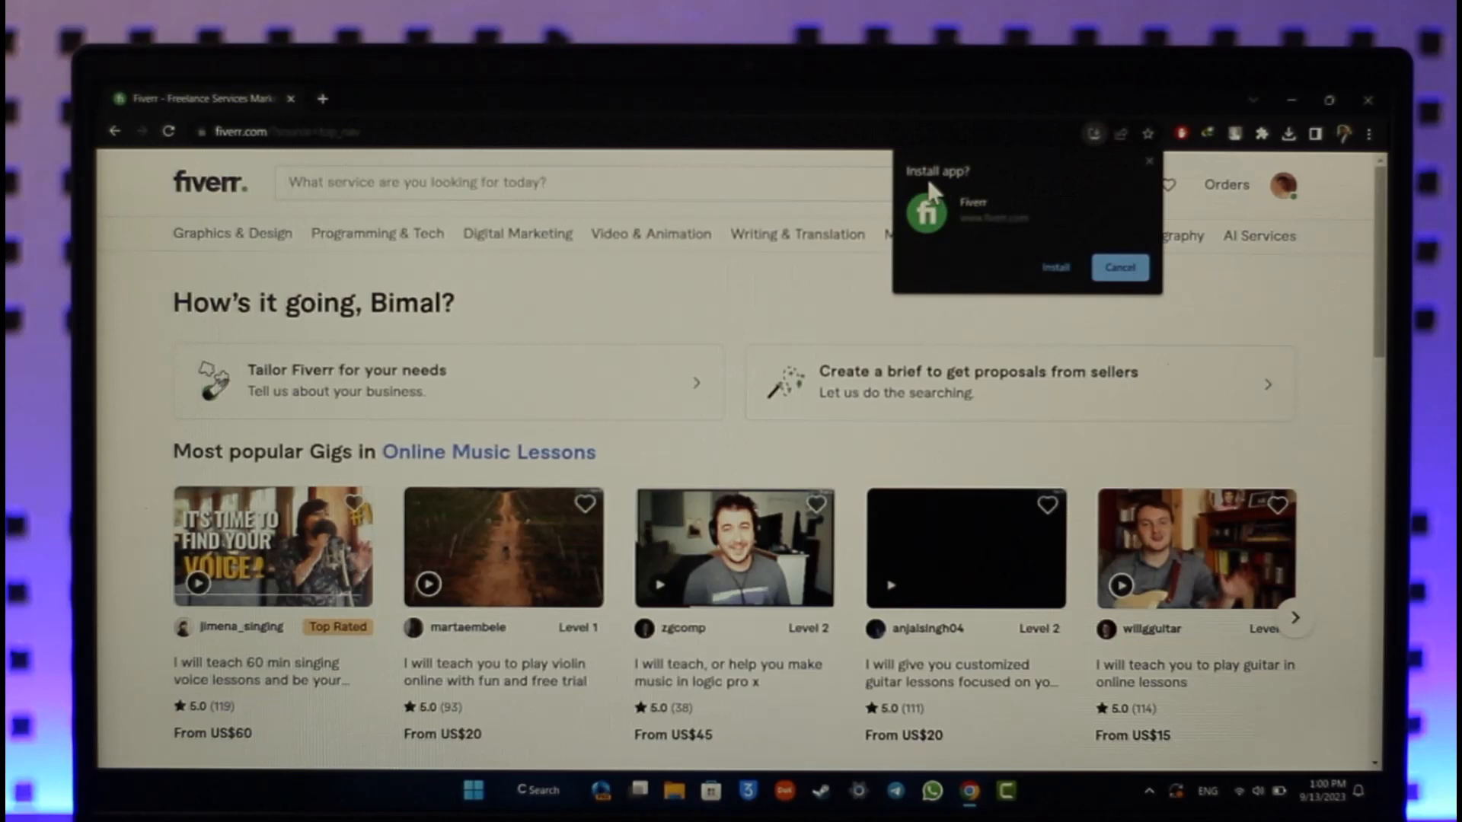
mouse_move(978, 236)
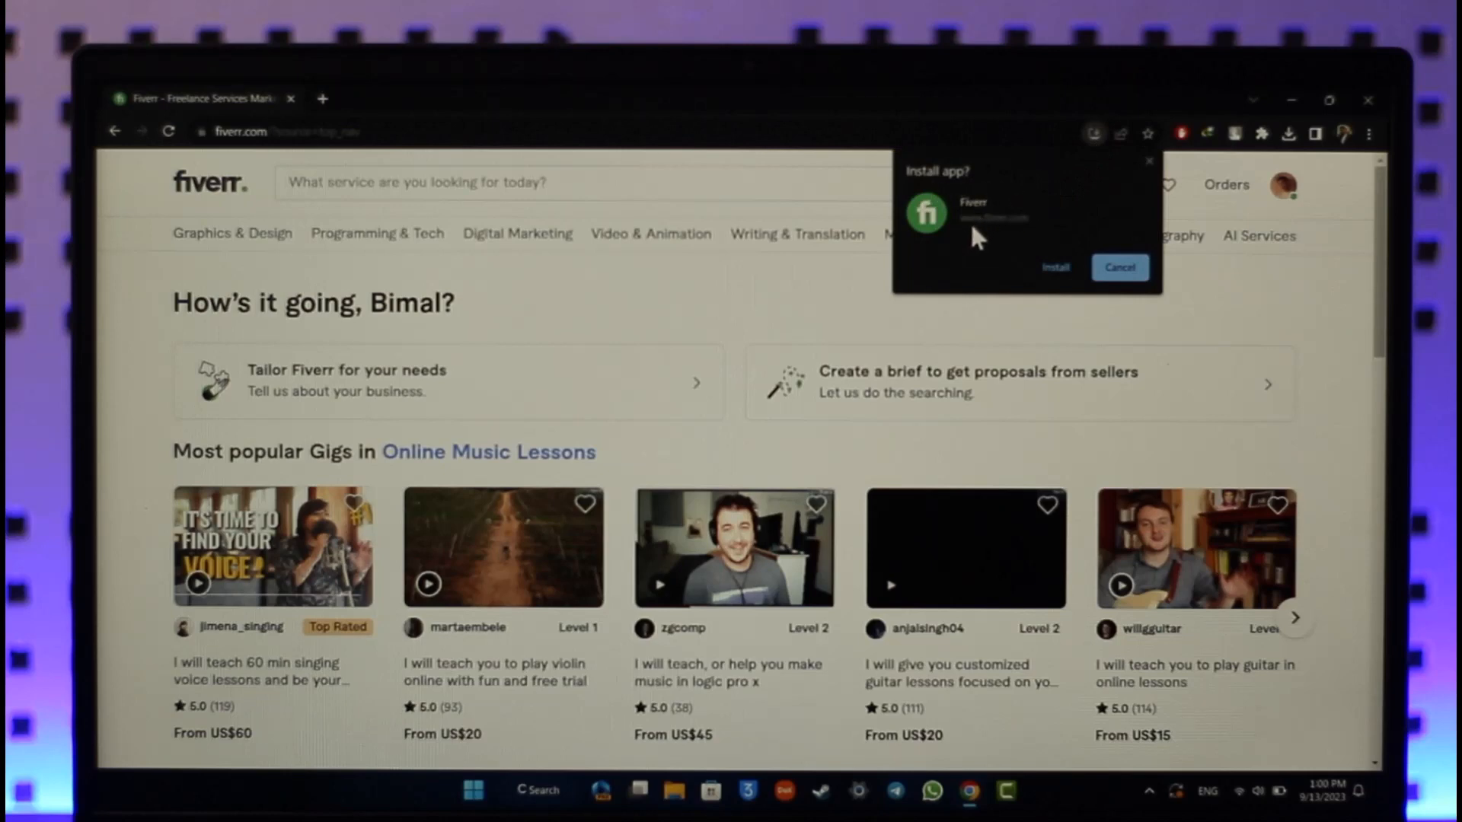
mouse_move(1057, 274)
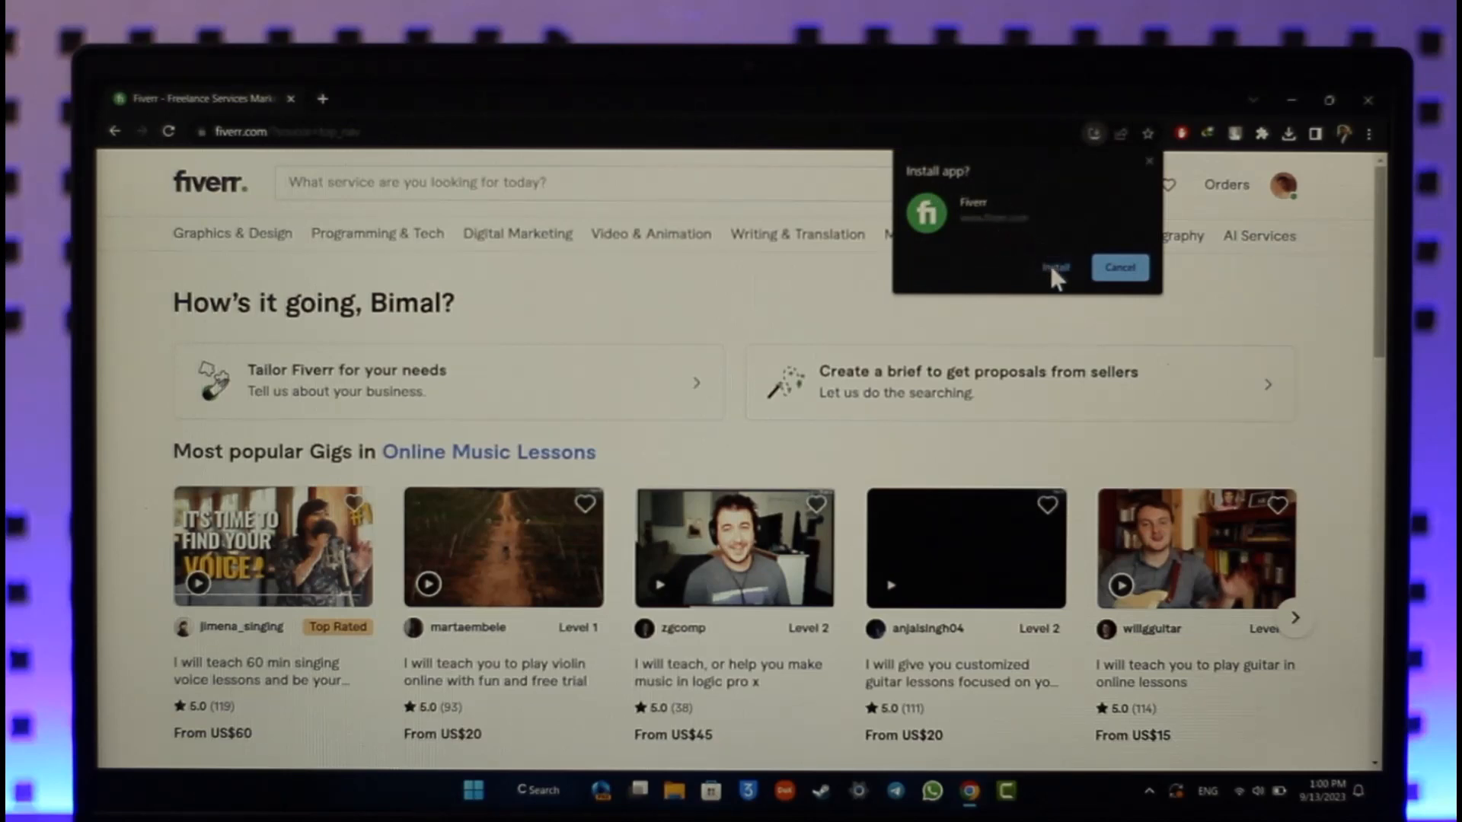
click(1057, 266)
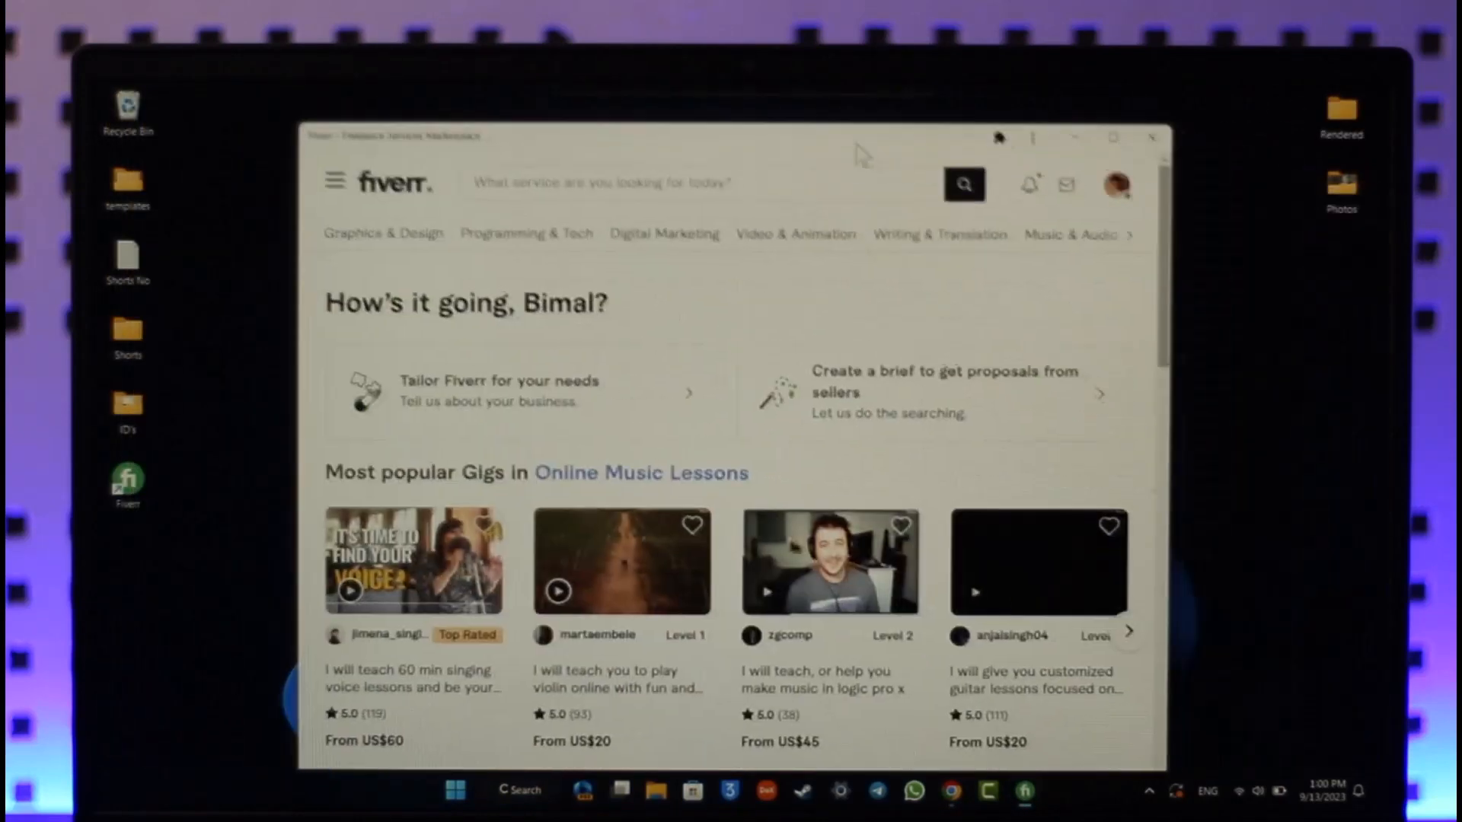
Move the Fiverr desktop shortcut up toward the top of the desktop
scroll(down, 3)
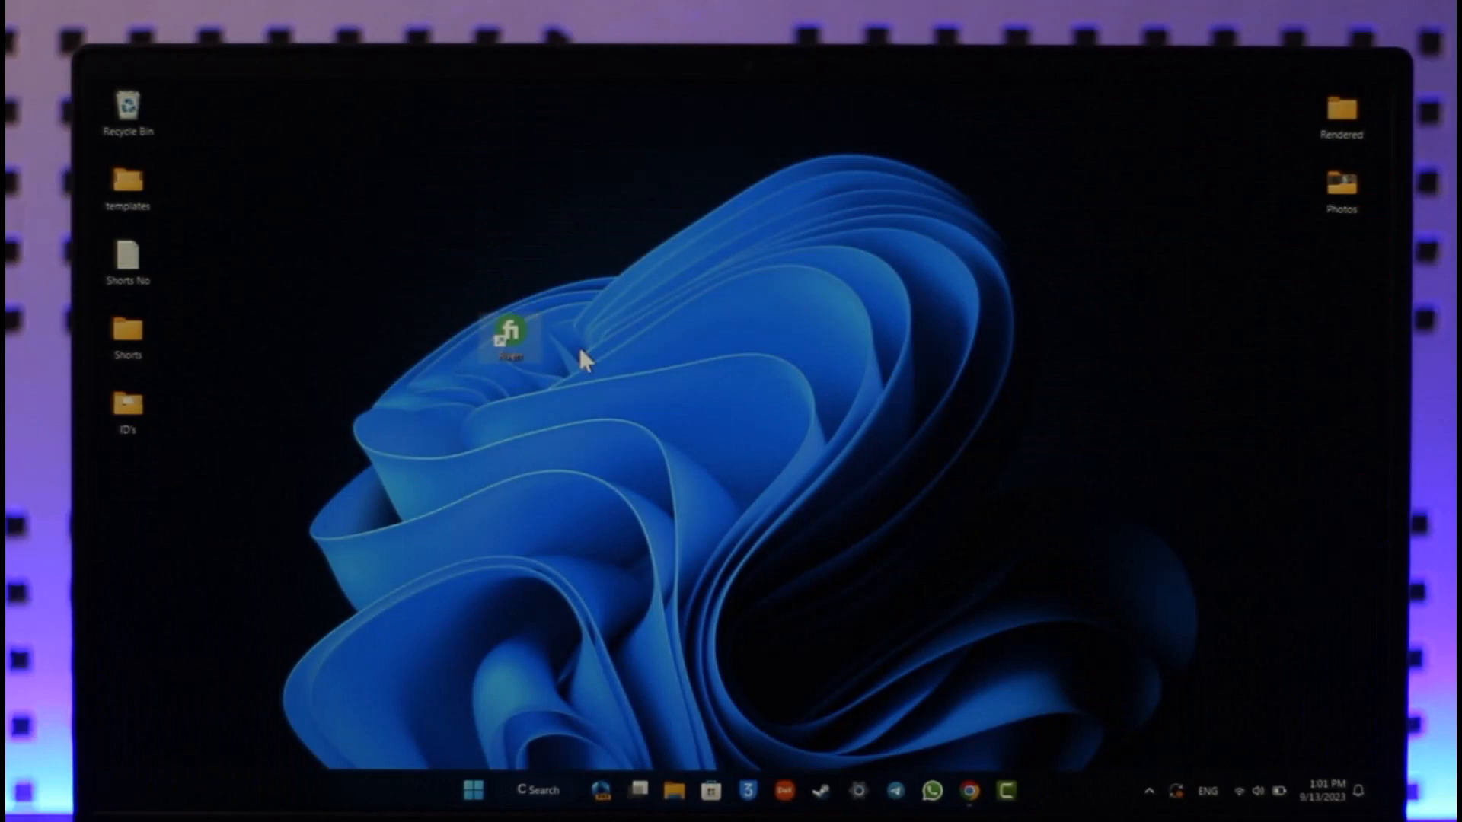
drag(509, 335, 448, 181)
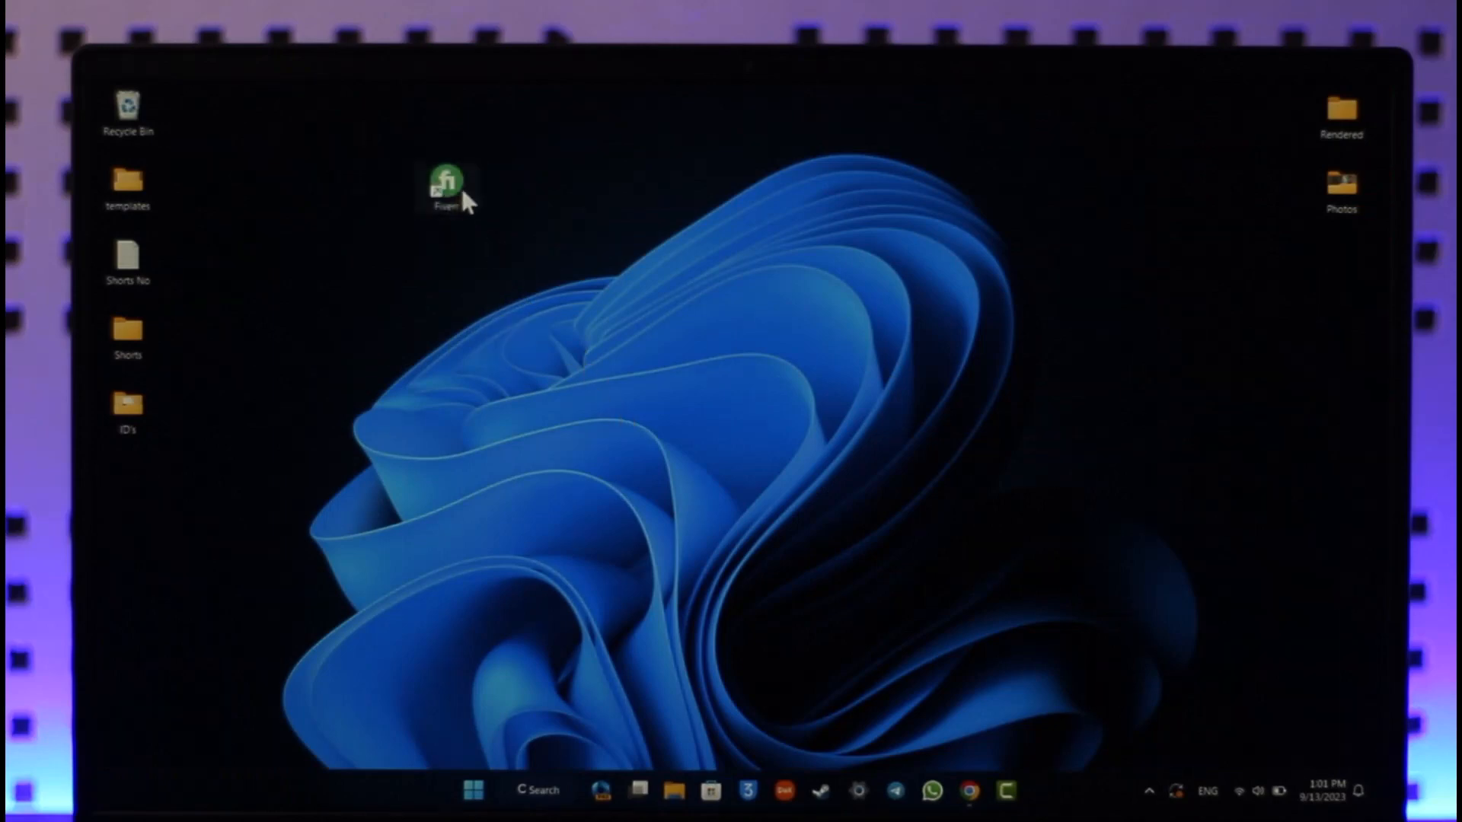
Launch Fiverr from its desktop shortcut and advance the Online Music Lessons carousel
double_click(448, 180)
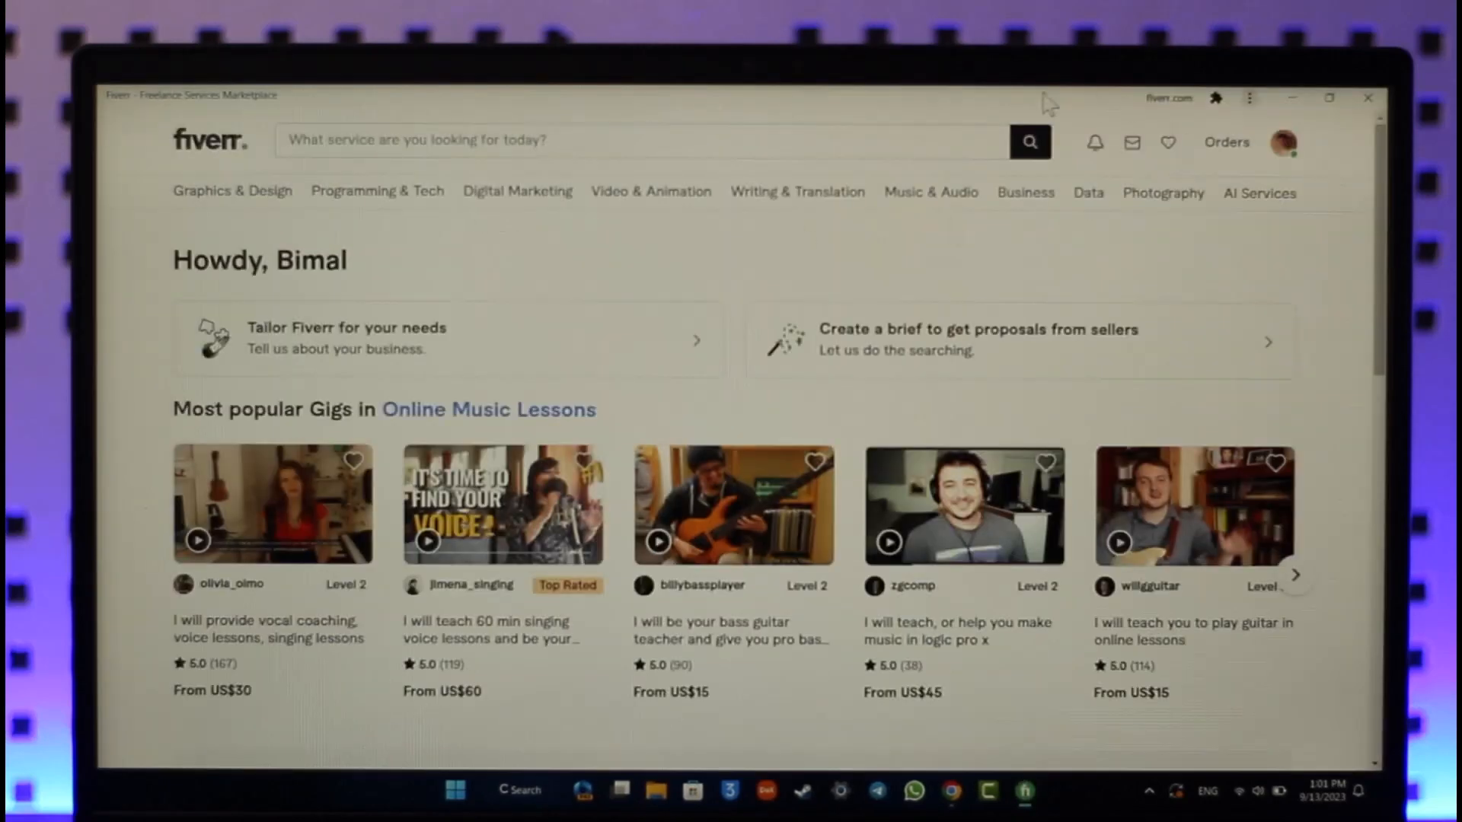
scroll(down, 3)
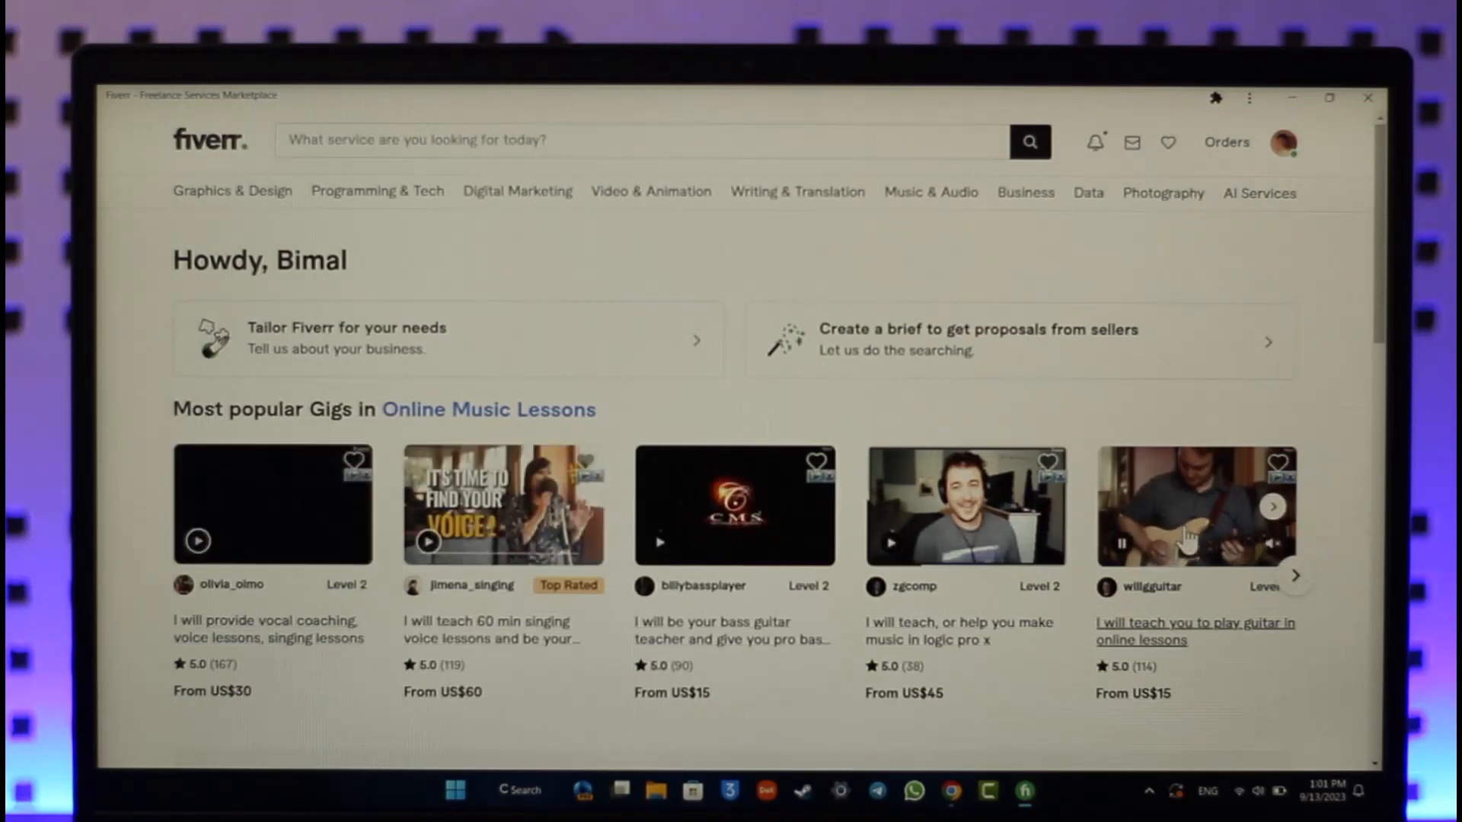
click(1297, 575)
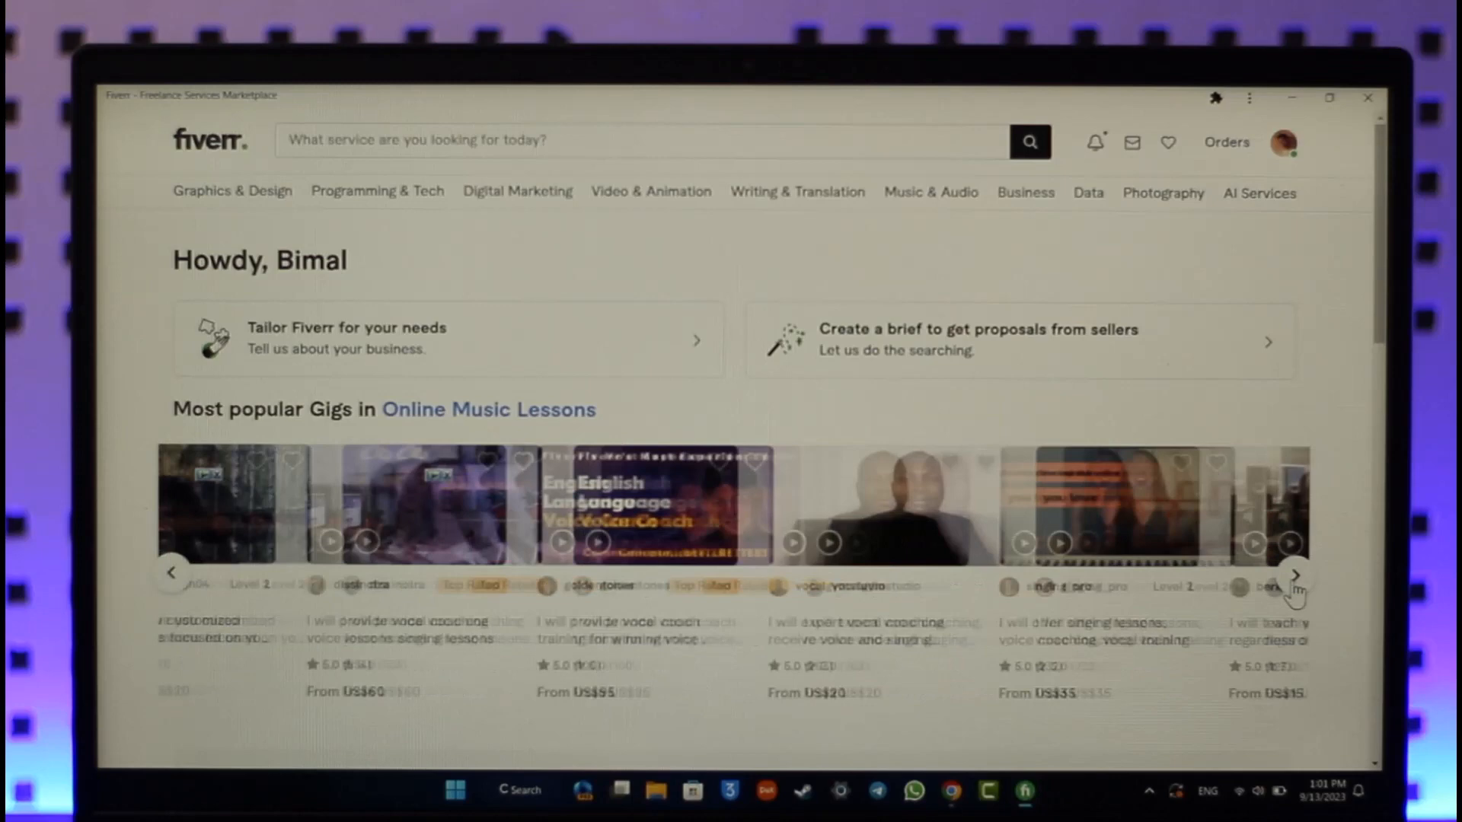